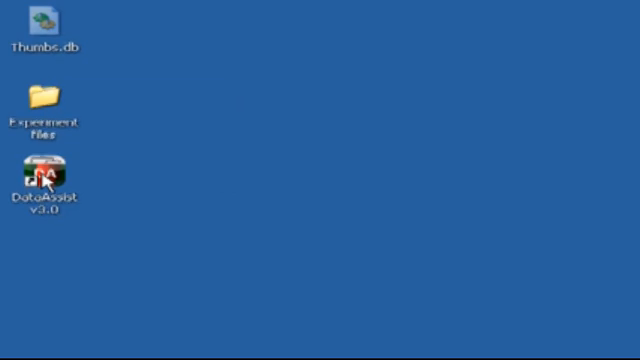
Step: Launch DataAssist and begin a new study named 'Endo controls'
{"action": "double_click", "coordinate": [44, 178]}
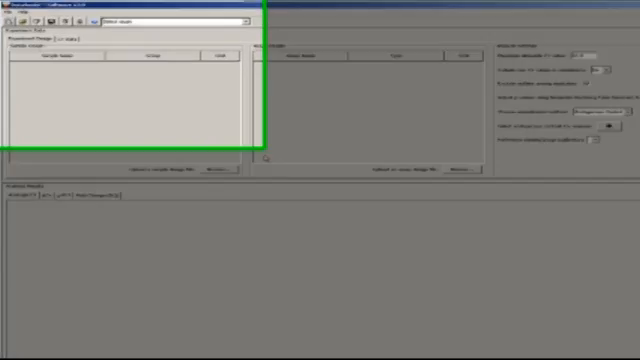
{"action": "left_click", "coordinate": [12, 36]}
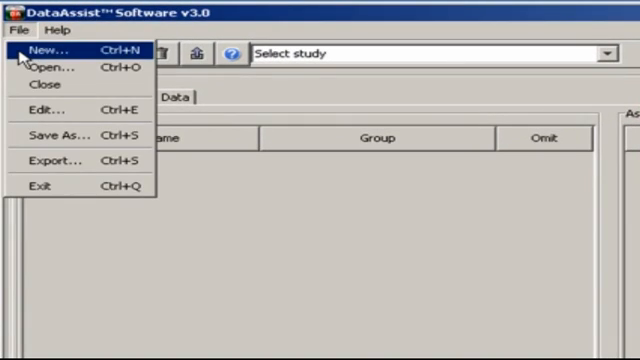
{"action": "left_click", "coordinate": [44, 48]}
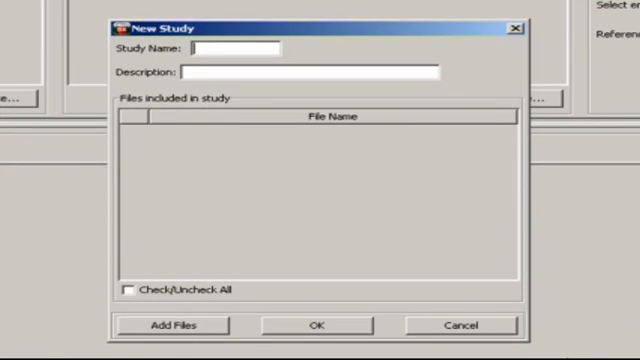
{"action": "type", "text": "Endo c"}
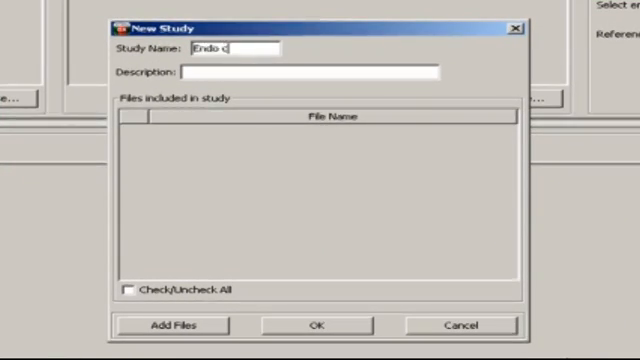
{"action": "type", "text": "ontrols"}
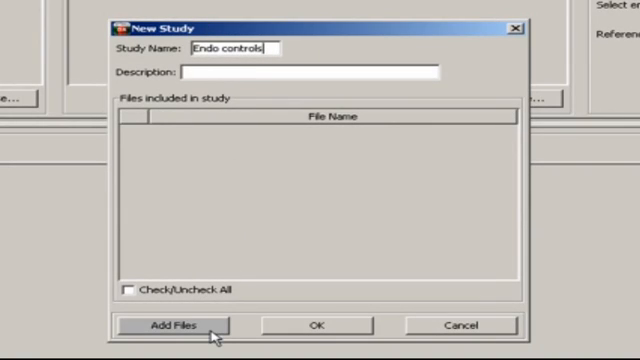
Step: Add 'Endo Study.sdm-Result Data.txt' from Desktop > Experiment files to the study
{"action": "left_click", "coordinate": [172, 324]}
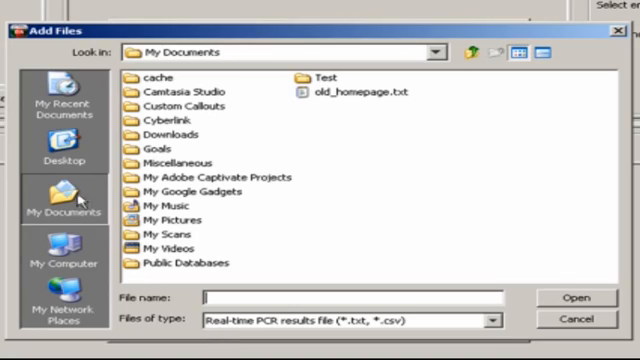
{"action": "left_click", "coordinate": [64, 140]}
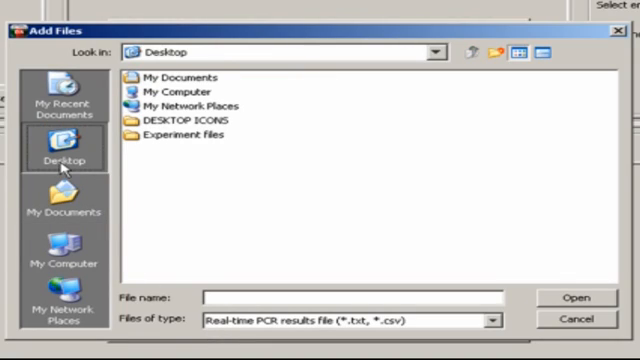
{"action": "double_click", "coordinate": [196, 136]}
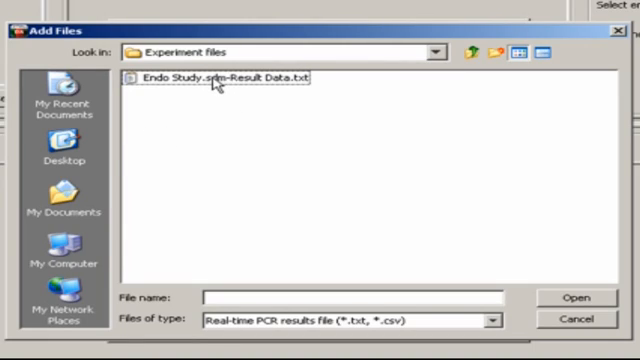
{"action": "left_click", "coordinate": [220, 76]}
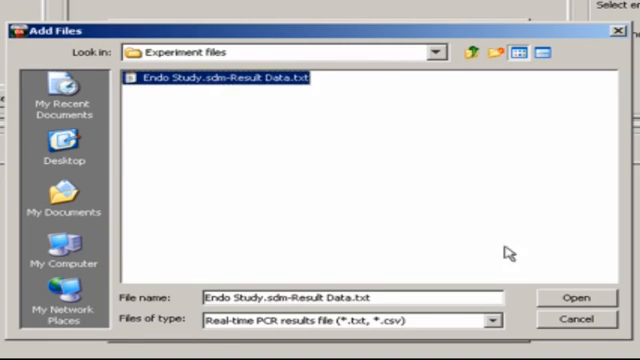
{"action": "left_click", "coordinate": [570, 298]}
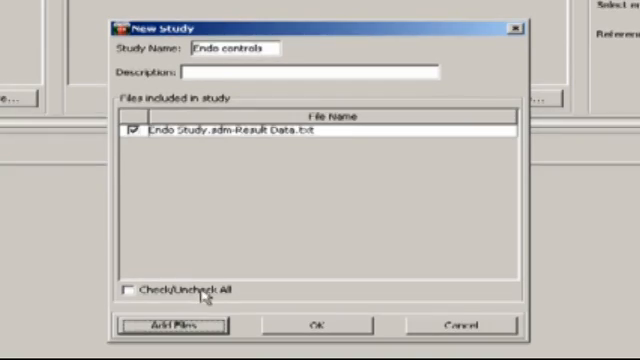
Step: Confirm the New Study dialog to create the Endo controls study
{"action": "left_click", "coordinate": [314, 324]}
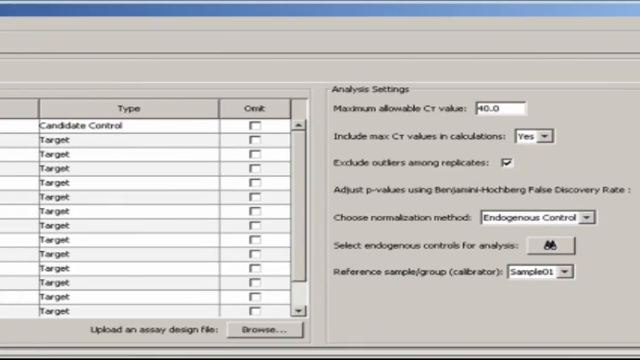
{"action": "mouse_move", "coordinate": [384, 320]}
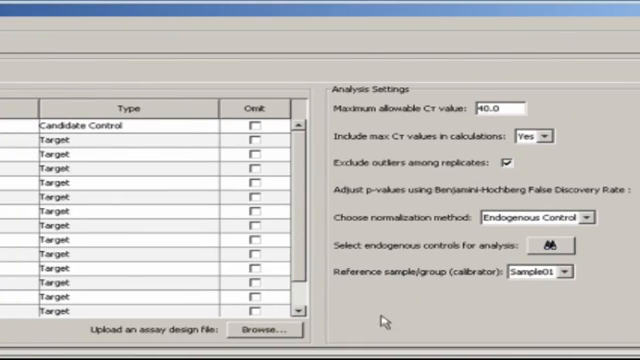
{"action": "mouse_move", "coordinate": [596, 290]}
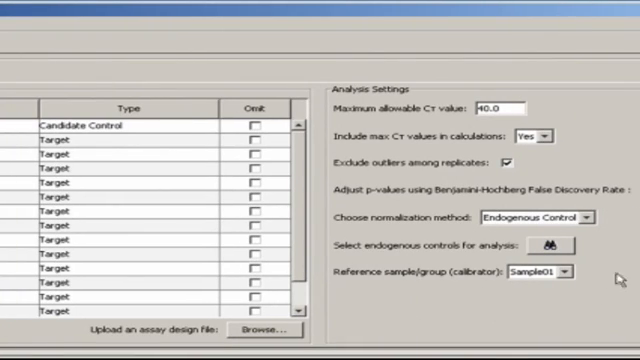
{"action": "mouse_move", "coordinate": [492, 292]}
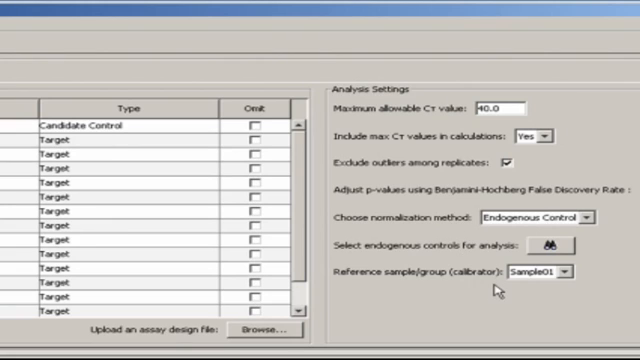
{"action": "mouse_move", "coordinate": [484, 296]}
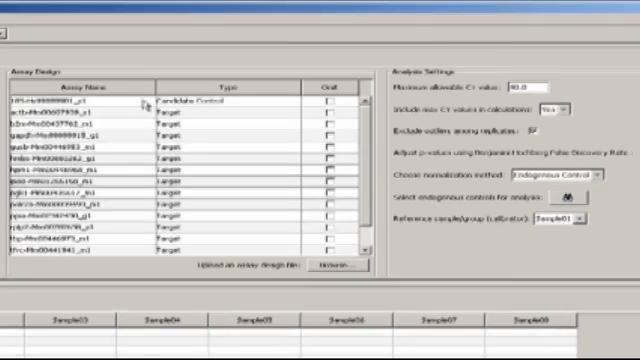
Step: Show the Experiment Design sample list of Sample01 through Sample08
{"action": "left_click", "coordinate": [290, 104]}
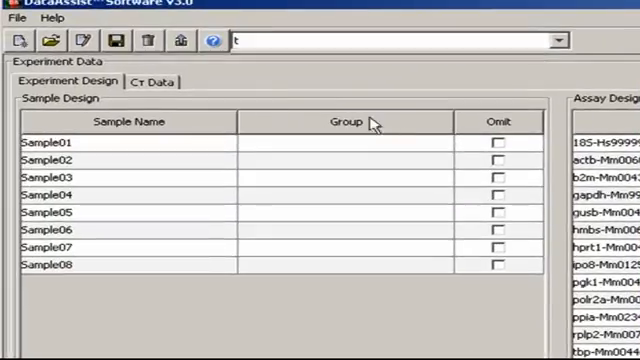
Step: Read the user guide's Appendix A from Sample Design File to Assay Design File
{"action": "left_click", "coordinate": [50, 18]}
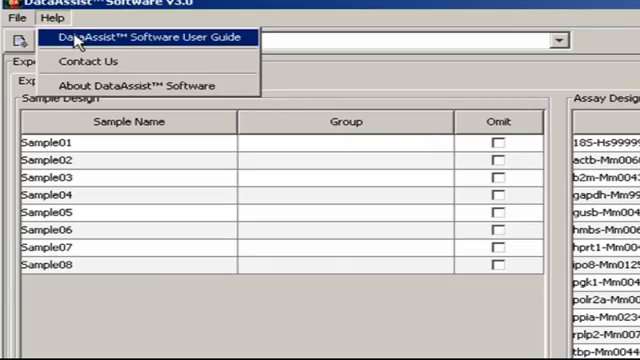
{"action": "left_click", "coordinate": [150, 40]}
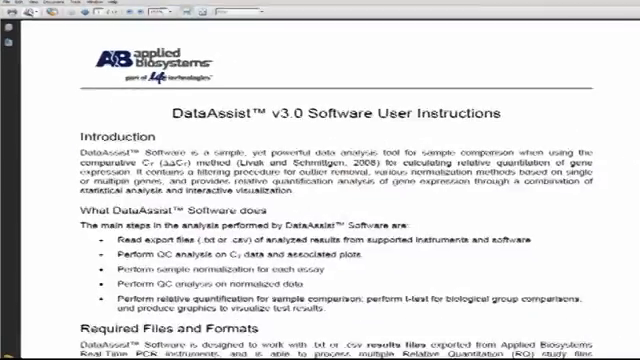
{"action": "scroll", "scroll_direction": "down", "scroll_amount": 3}
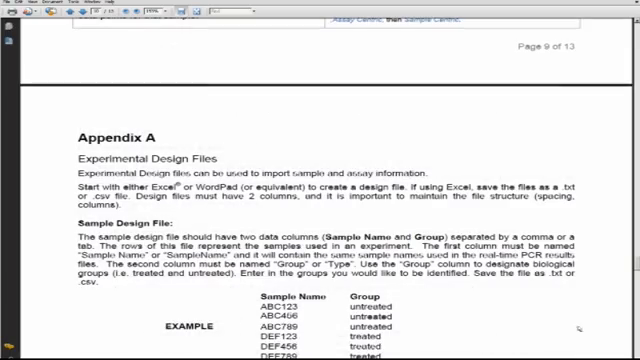
{"action": "scroll", "scroll_direction": "down", "scroll_amount": 3}
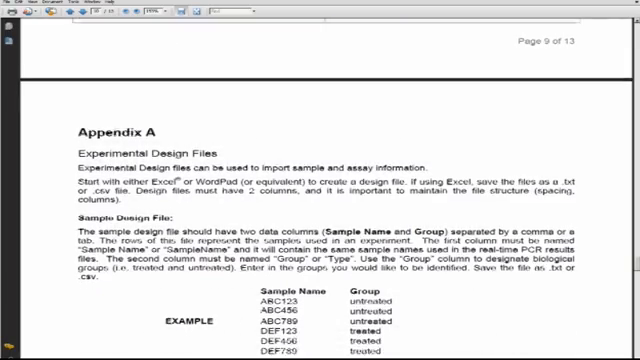
{"action": "scroll", "scroll_direction": "down", "scroll_amount": 3}
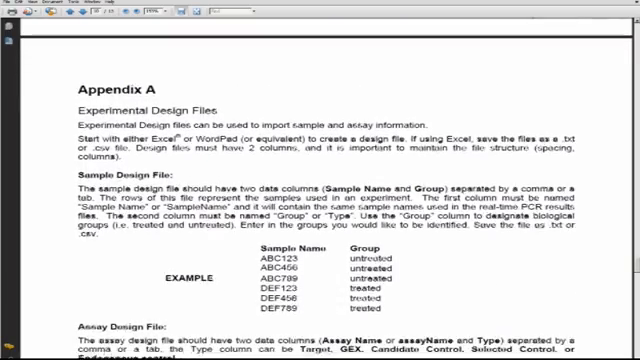
{"action": "scroll", "scroll_direction": "down", "scroll_amount": 3}
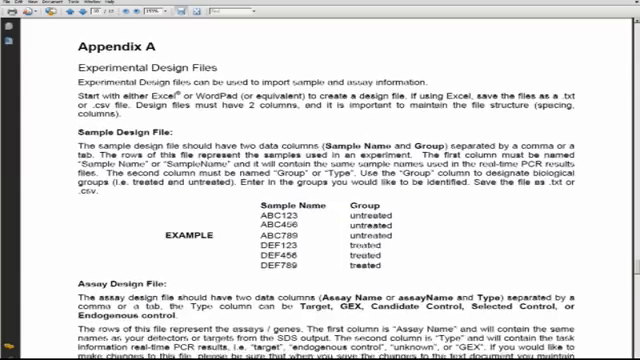
{"action": "scroll", "scroll_direction": "down", "scroll_amount": 3}
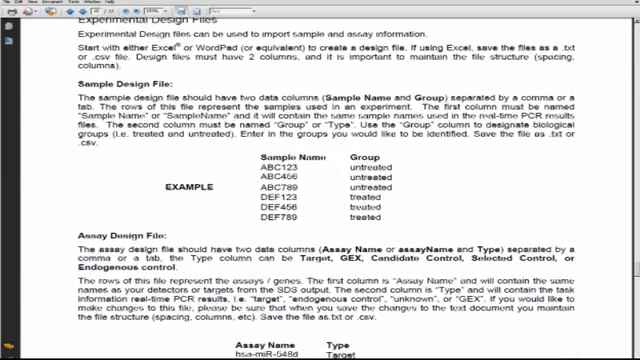
{"action": "scroll", "scroll_direction": "down", "scroll_amount": 3}
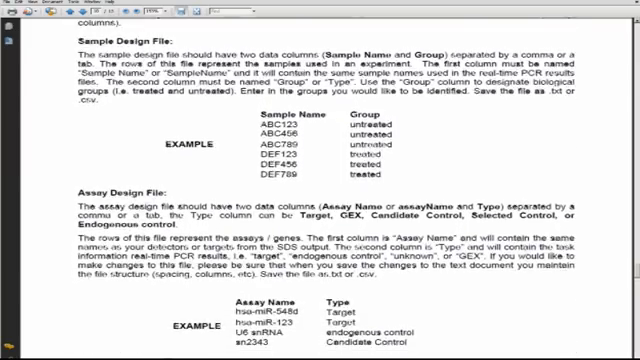
{"action": "scroll", "scroll_direction": "down", "scroll_amount": 3}
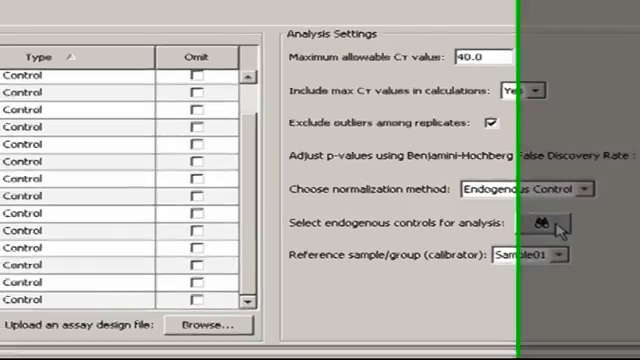
Step: Show the Control Plot with stability scores for the endogenous control assays
{"action": "left_click", "coordinate": [558, 220]}
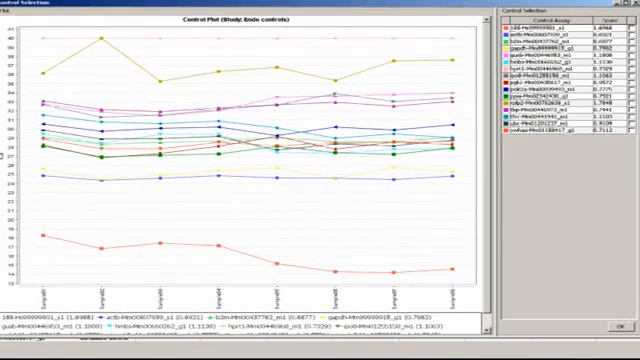
{"action": "mouse_move", "coordinate": [556, 160]}
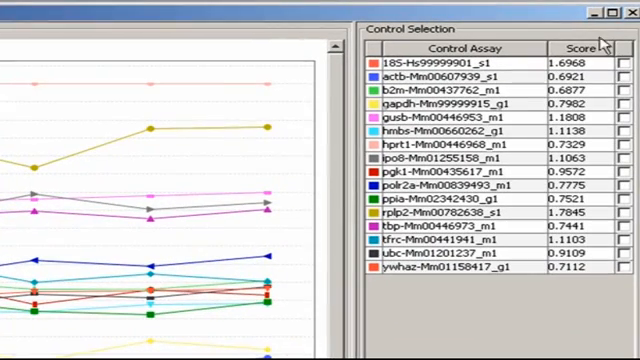
{"action": "mouse_move", "coordinate": [584, 288]}
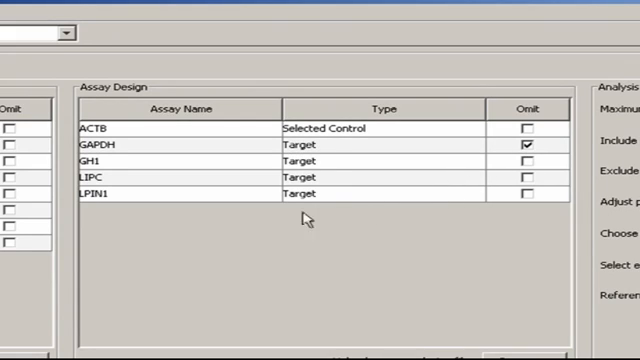
{"action": "mouse_move", "coordinate": [124, 222]}
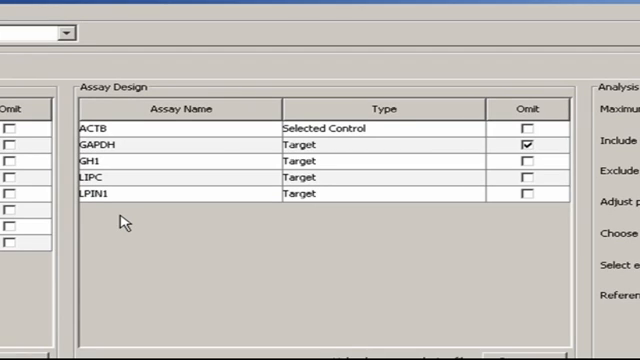
{"action": "mouse_move", "coordinate": [76, 218]}
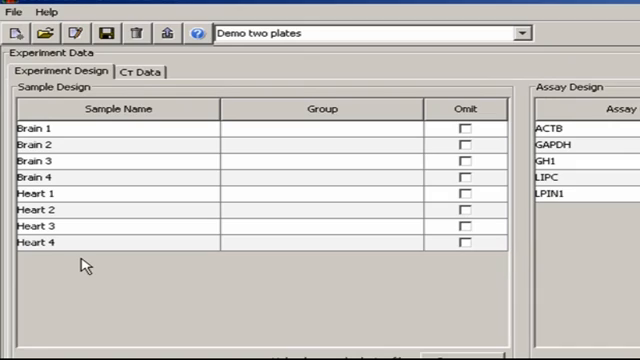
{"action": "mouse_move", "coordinate": [296, 116]}
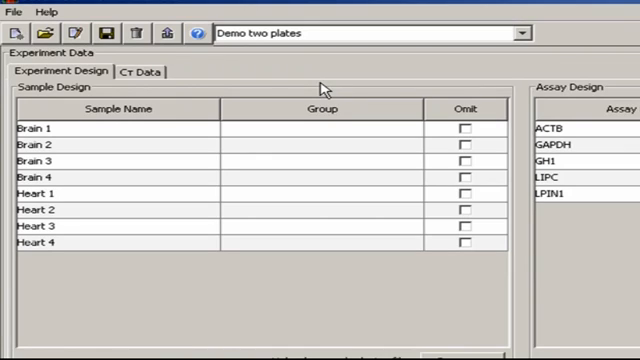
Step: Assign Brain 1–4 to group Brain and Heart 1–4 to group Heart
{"action": "left_click", "coordinate": [110, 128]}
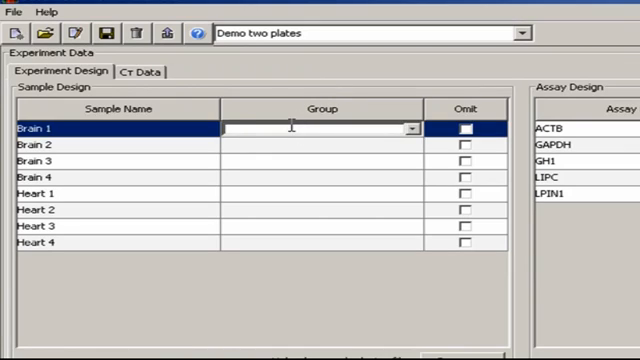
{"action": "type", "text": "Brain"}
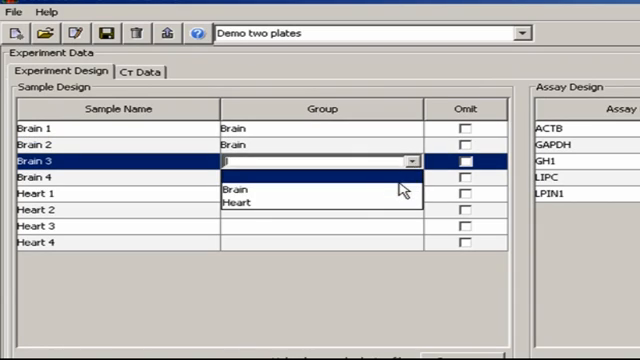
{"action": "left_click", "coordinate": [240, 188]}
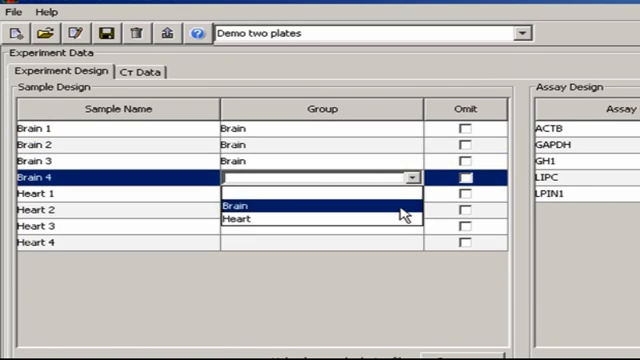
{"action": "left_click", "coordinate": [244, 200]}
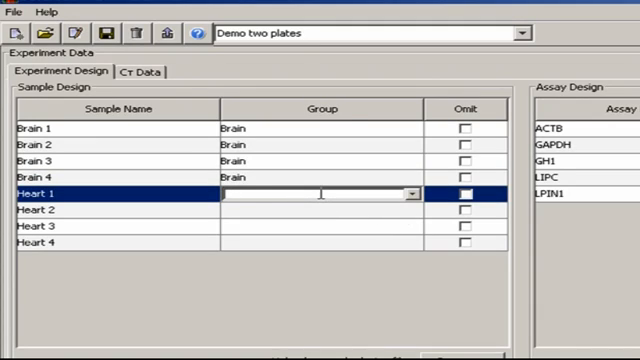
{"action": "type", "text": "Heart"}
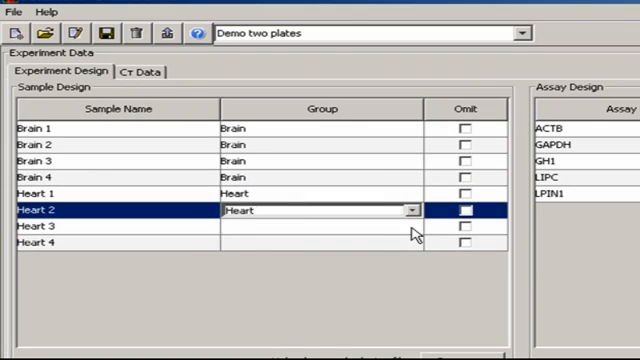
{"action": "left_click", "coordinate": [410, 244]}
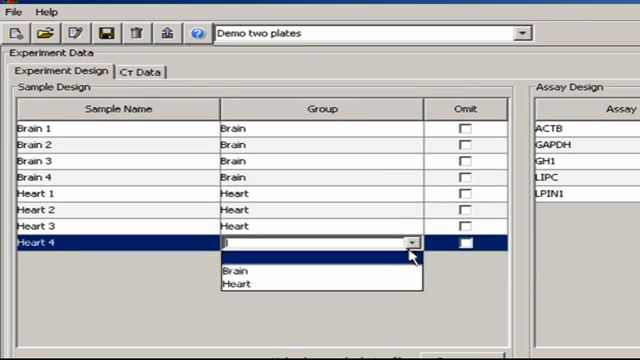
{"action": "left_click", "coordinate": [242, 284]}
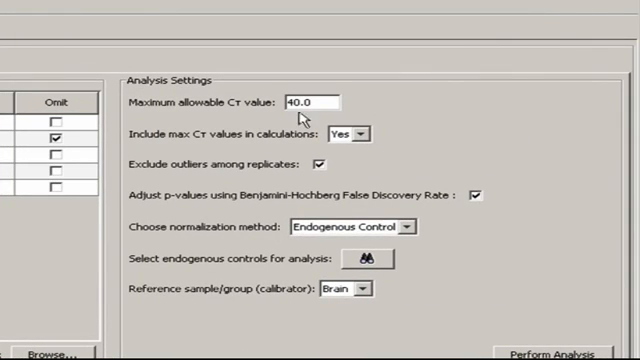
{"action": "mouse_move", "coordinate": [378, 104]}
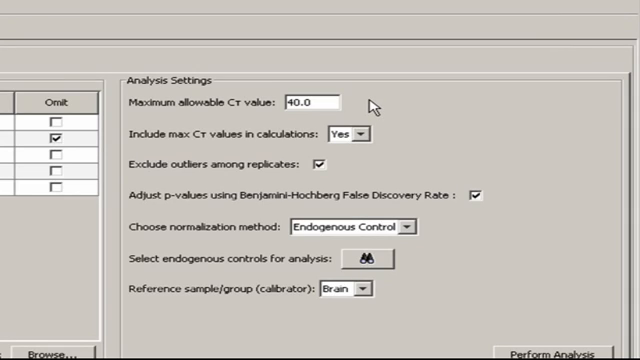
{"action": "mouse_move", "coordinate": [156, 120]}
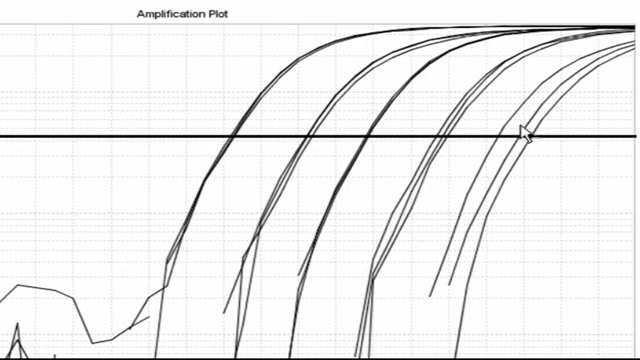
{"action": "mouse_move", "coordinate": [554, 160]}
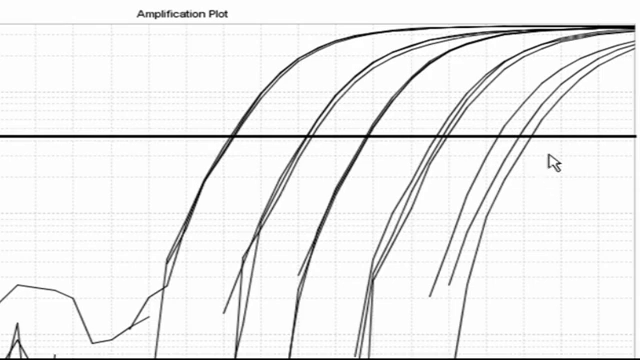